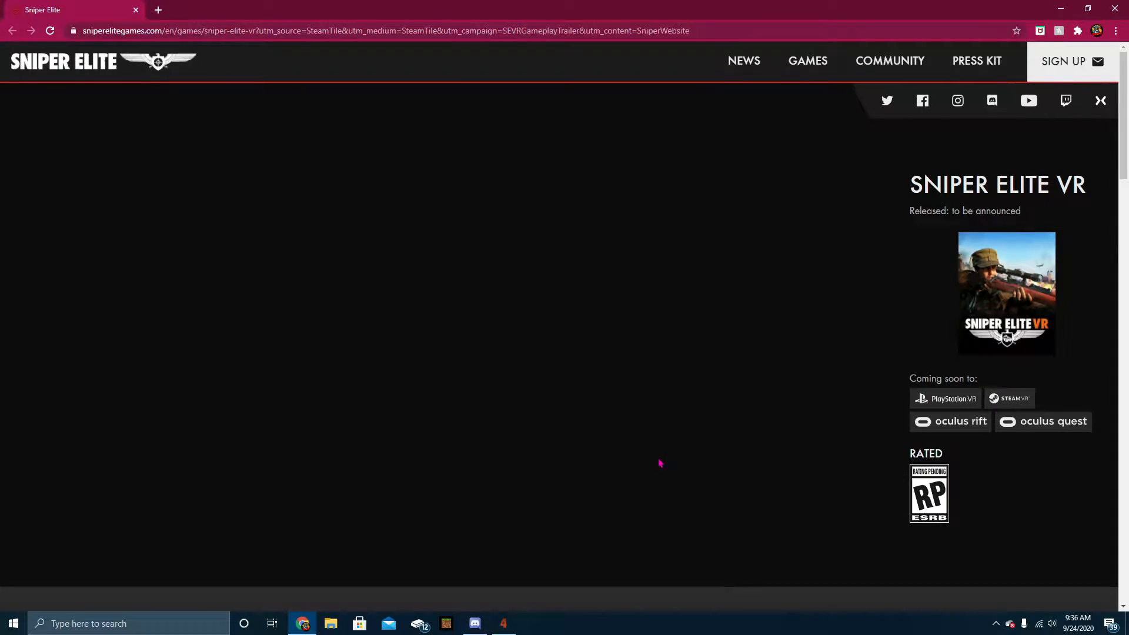
# - Browse the Sniper Elite VR gallery screenshots forward to item 15, the gameplay trailer
pyautogui.scroll(-3)
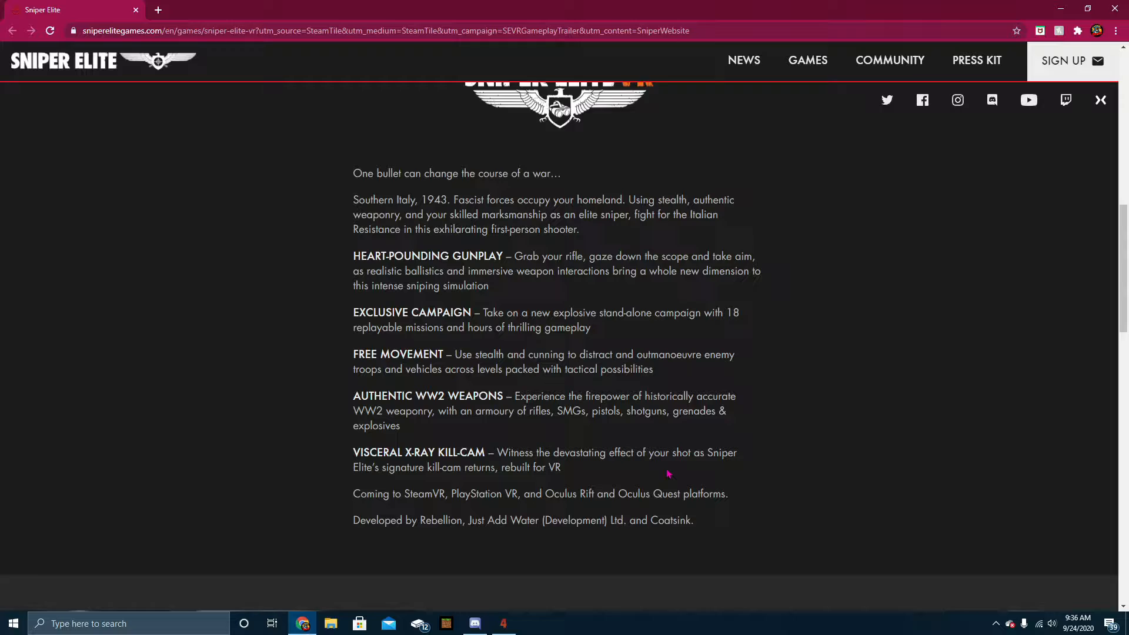
pyautogui.scroll(-3)
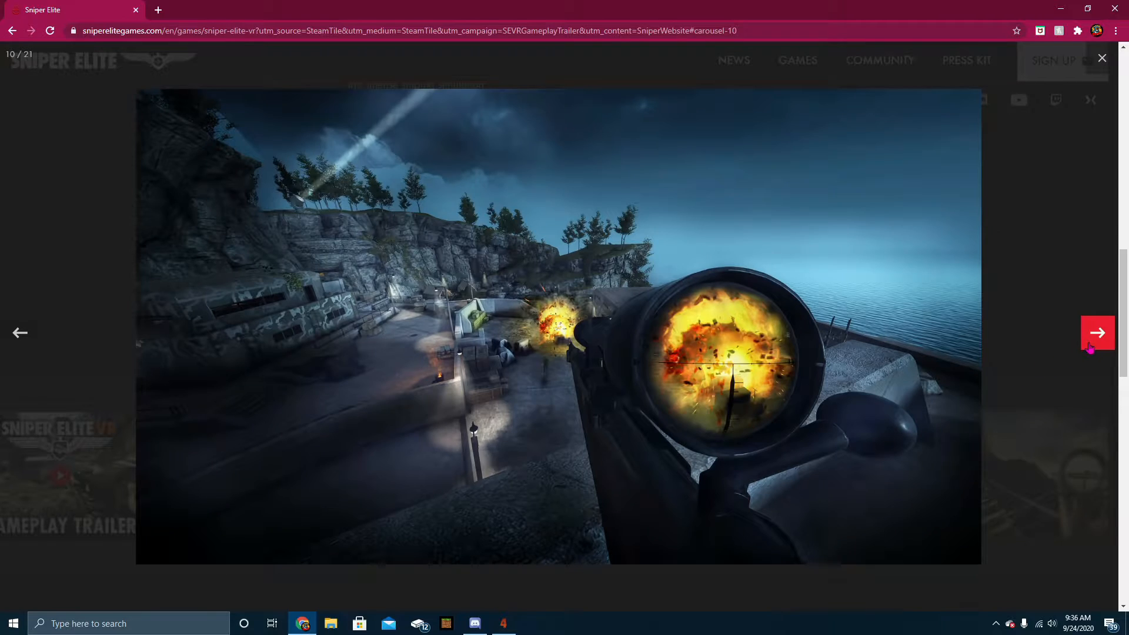
pyautogui.click(1096, 333)
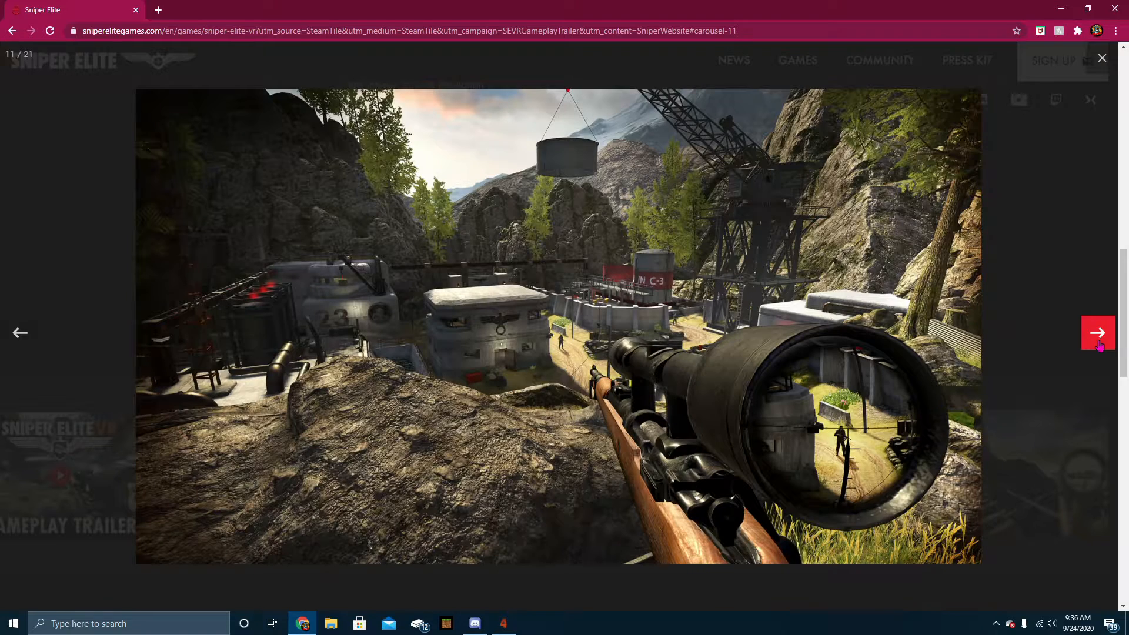
pyautogui.click(1097, 333)
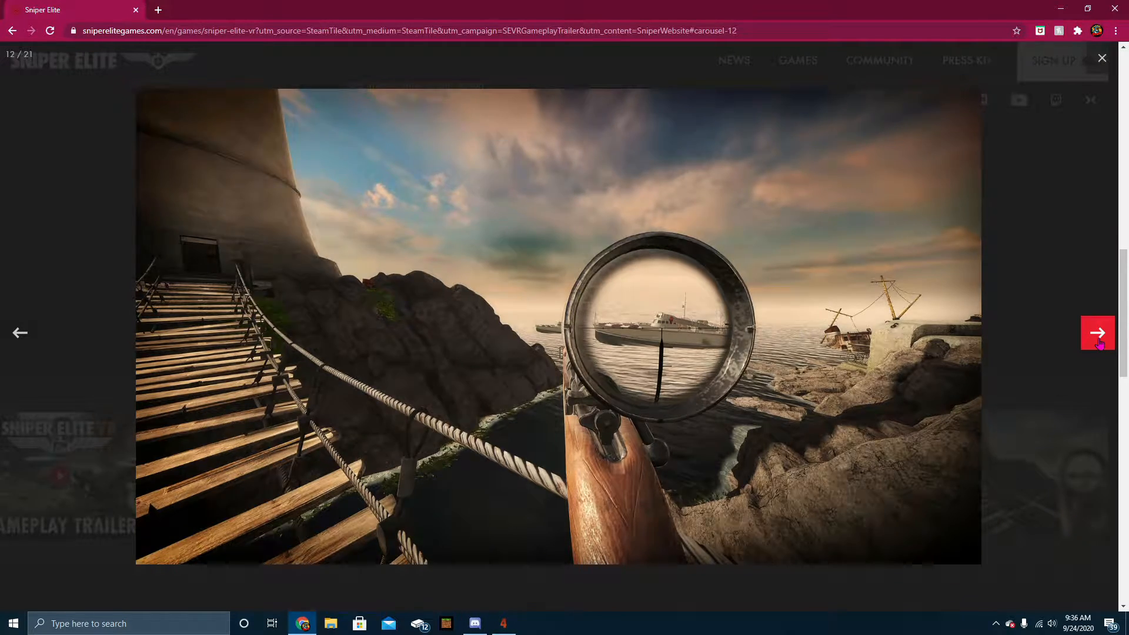
pyautogui.click(1096, 332)
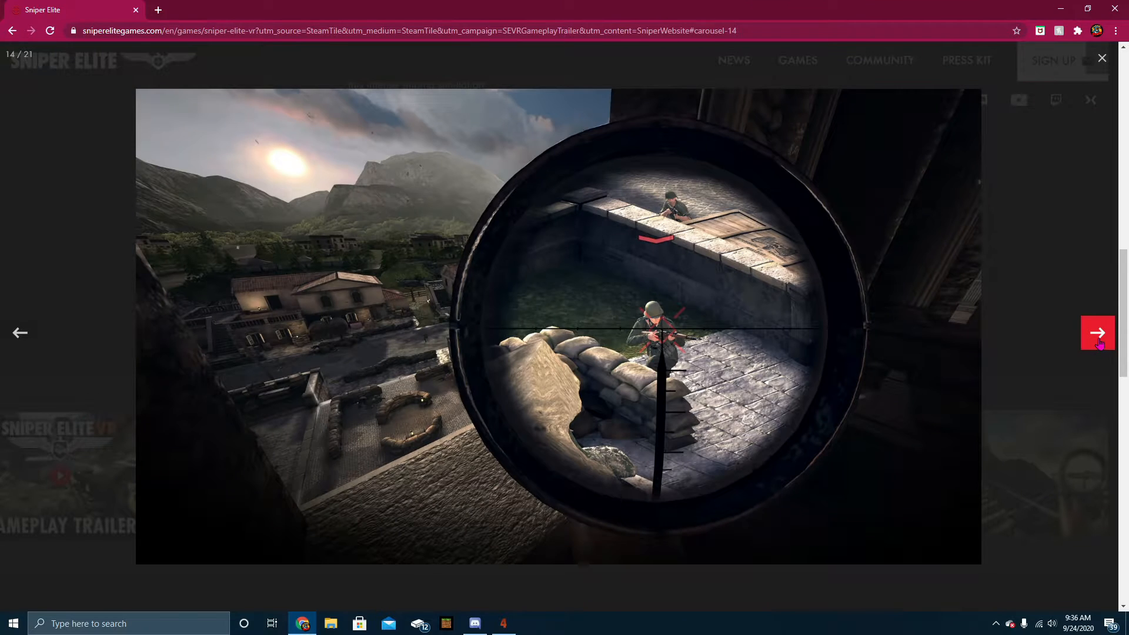
pyautogui.click(1097, 332)
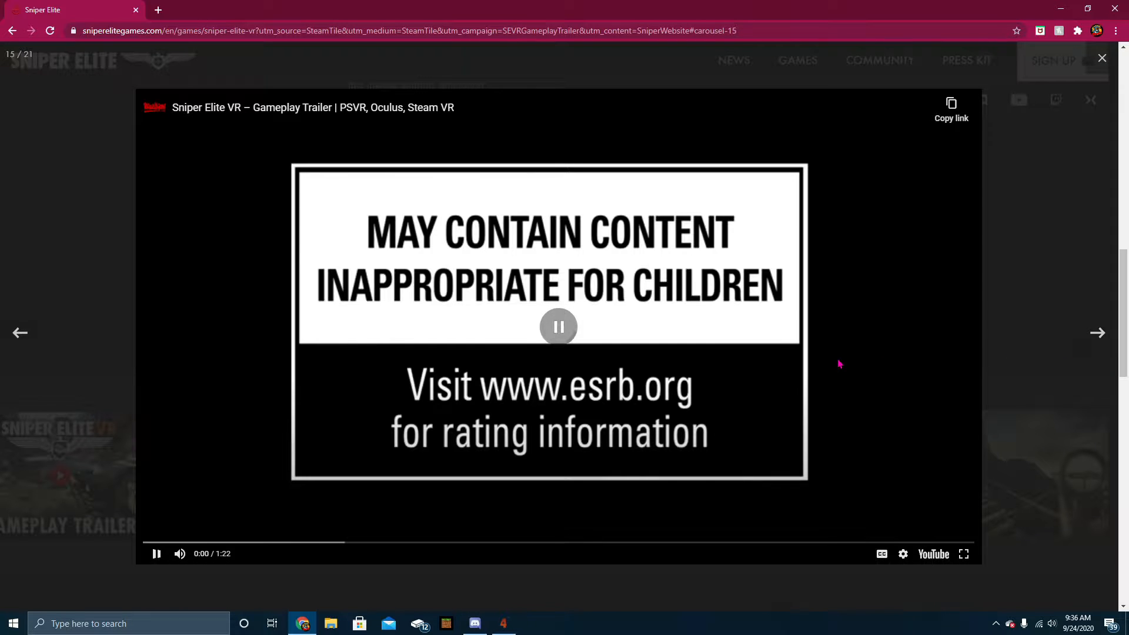
pyautogui.moveTo(413, 488)
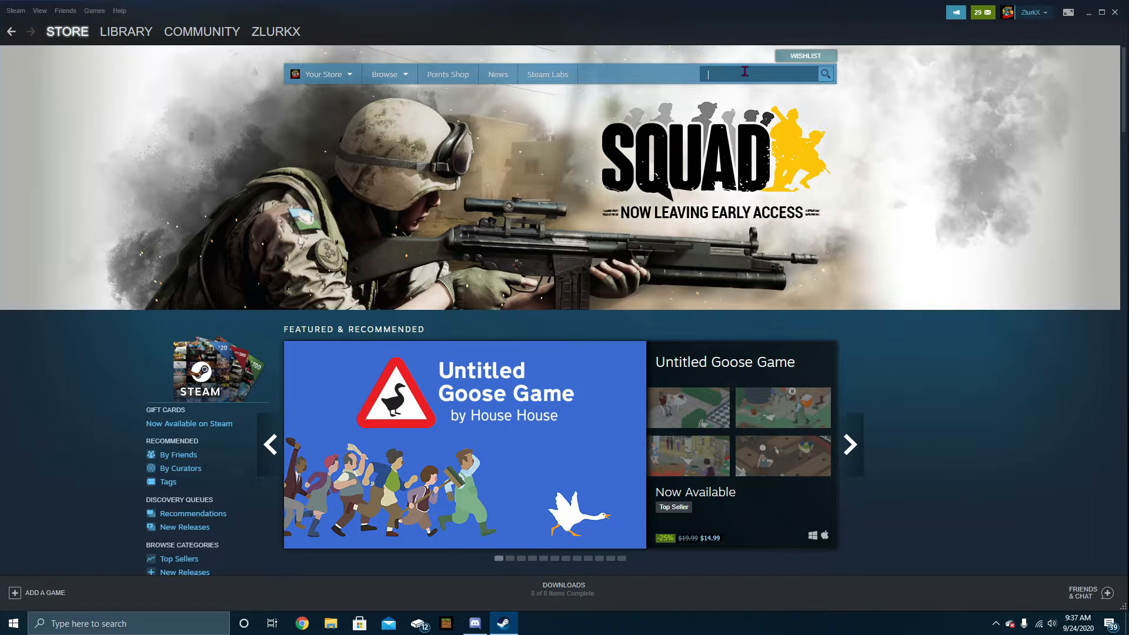
# - Search the Steam store for 'sniper elite' and scroll through the 115 results
pyautogui.write('sniper elite')
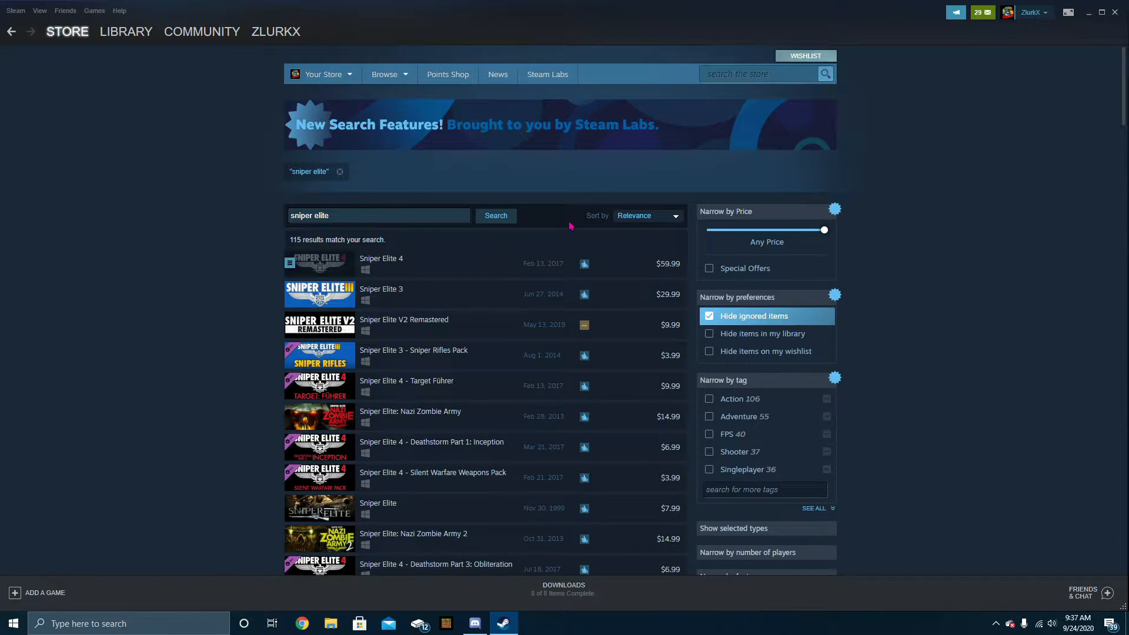
pyautogui.scroll(-3)
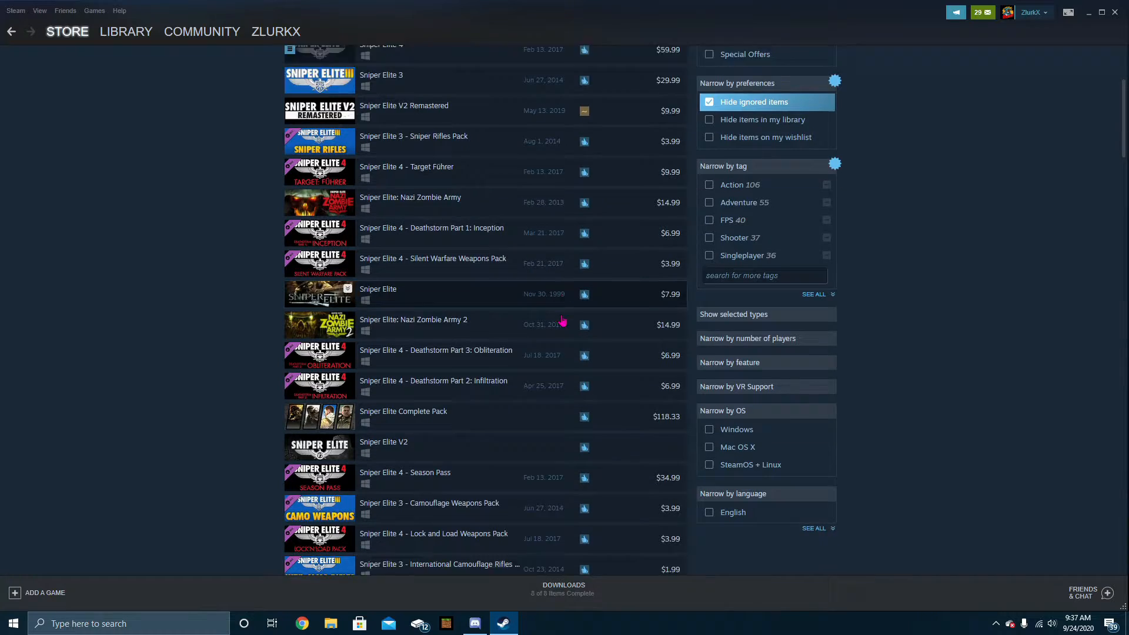
pyautogui.scroll(-3)
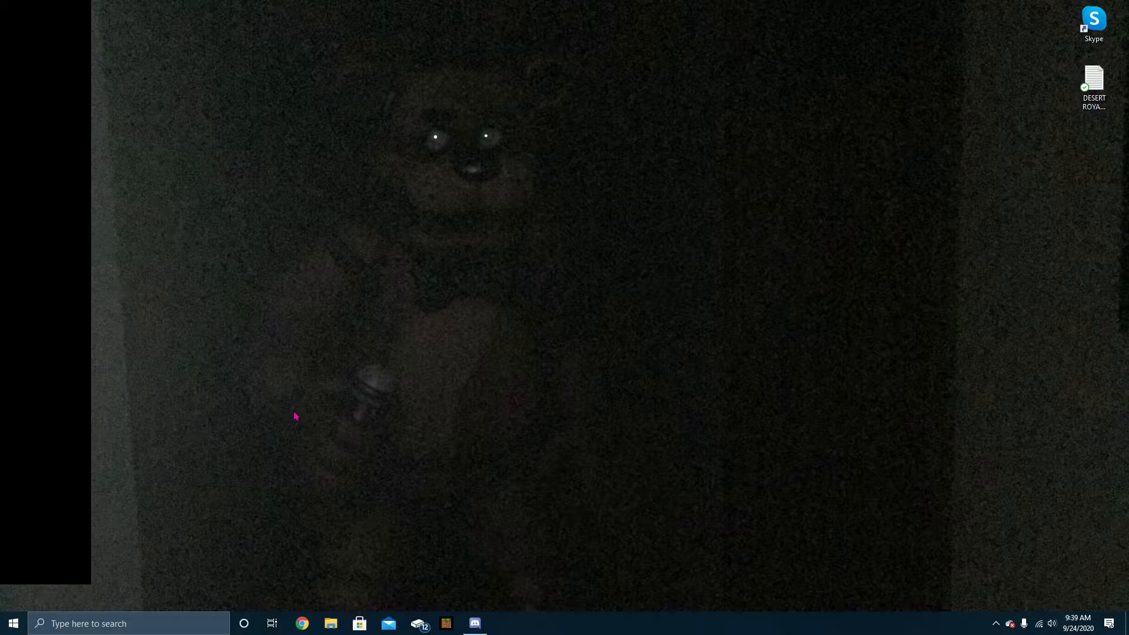
# - Launch Oculus, search 'sniper elite', and open the Coming Soon Sniper Elite VR page
pyautogui.click(501, 623)
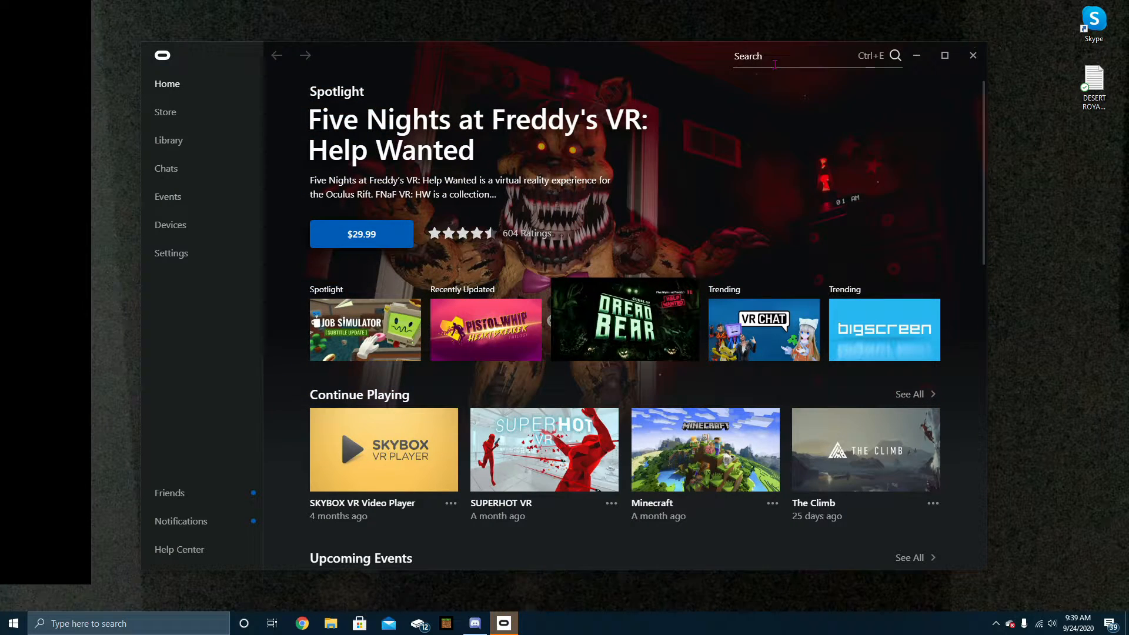
pyautogui.write('sniper elite')
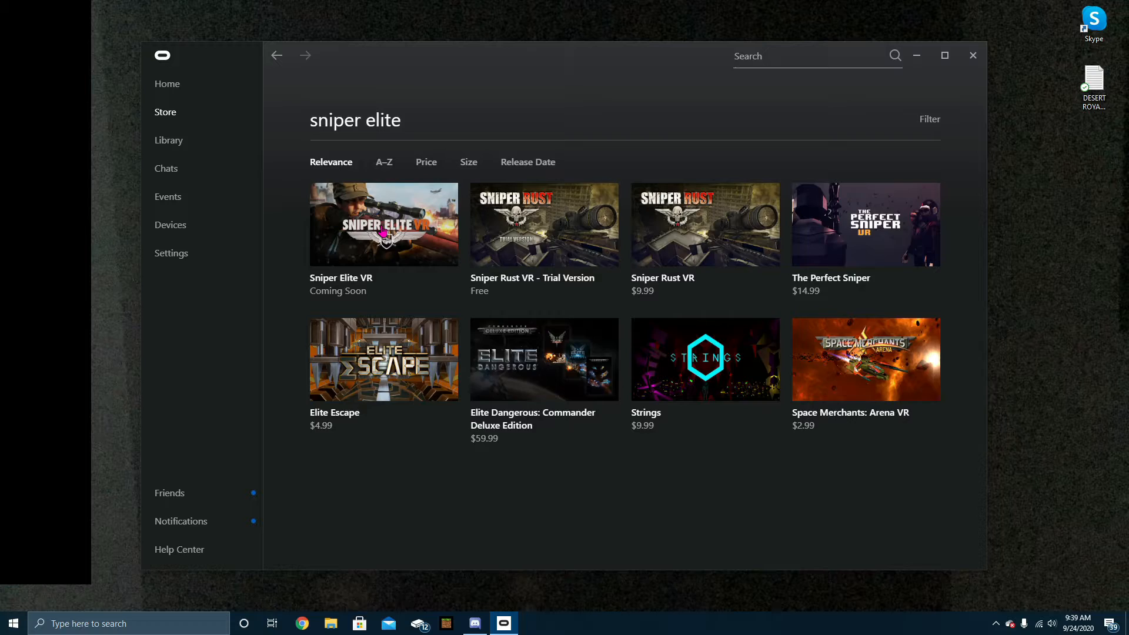
pyautogui.click(383, 224)
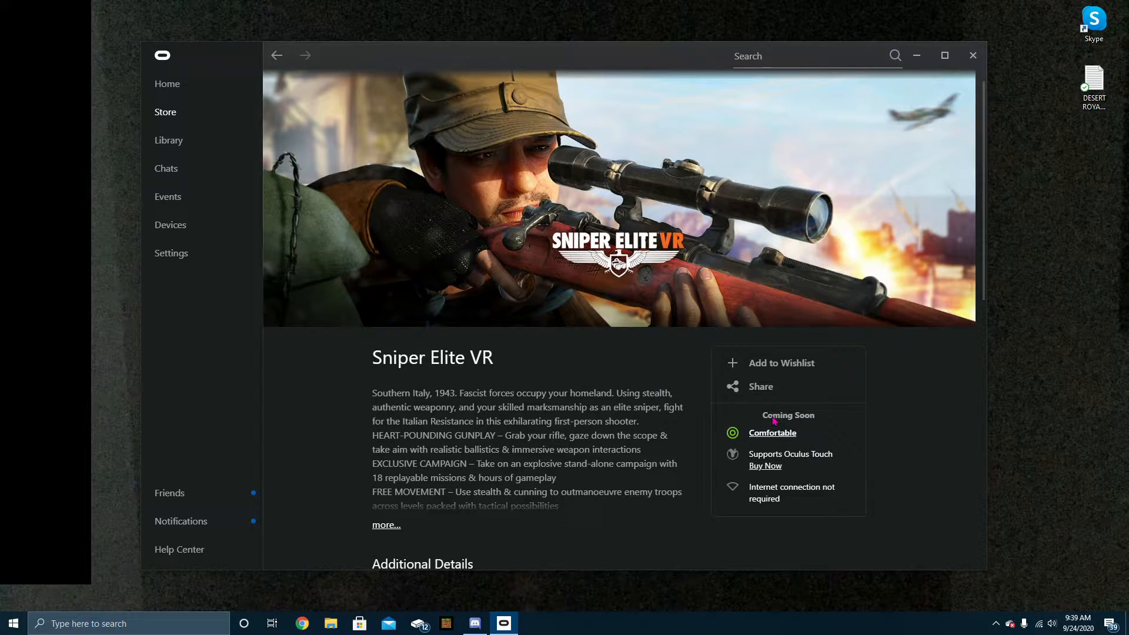
pyautogui.moveTo(765, 418)
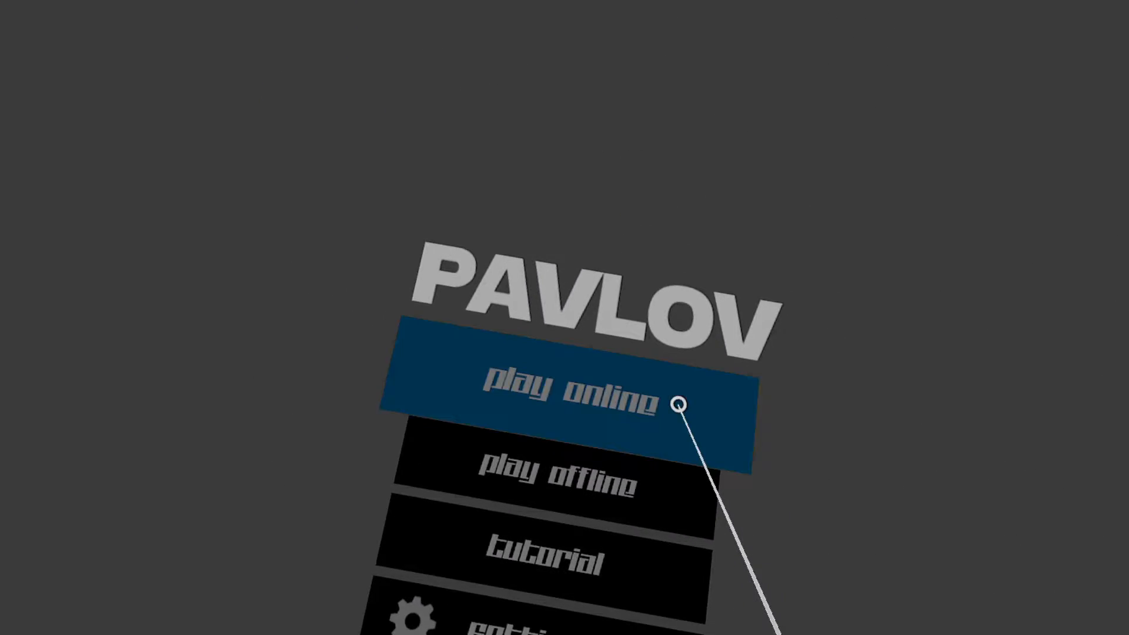
# - Choose 'play online' from the Pavlov VR main menu
pyautogui.click(569, 396)
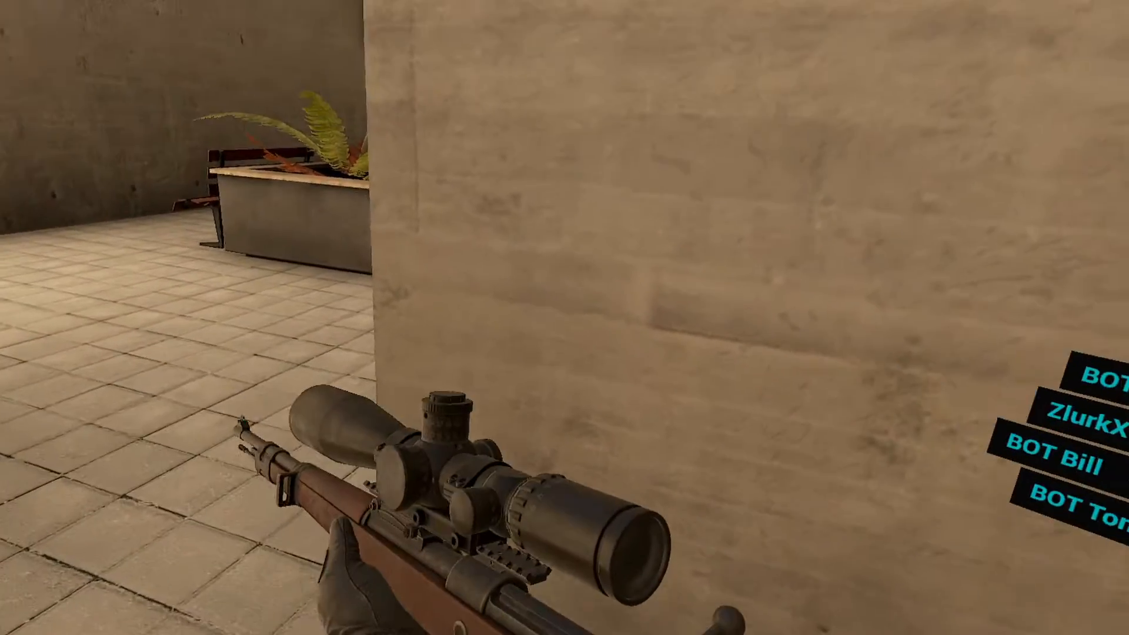
# - Enter the building and aim the rifle scope down the corridor
pyautogui.click(565, 318)
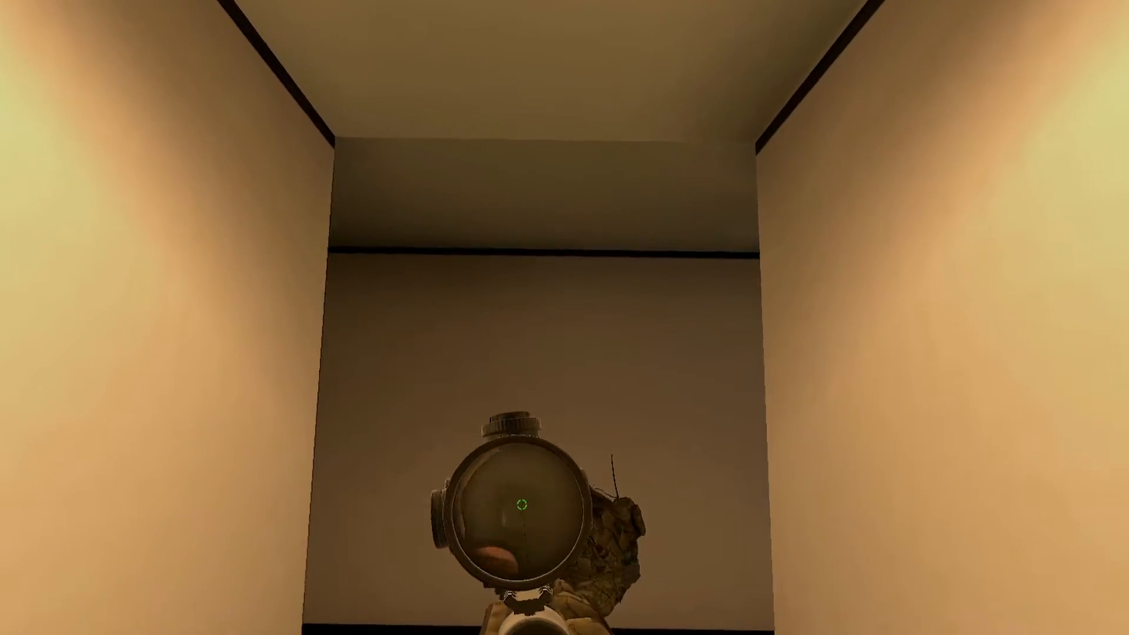
pyautogui.click(564, 317)
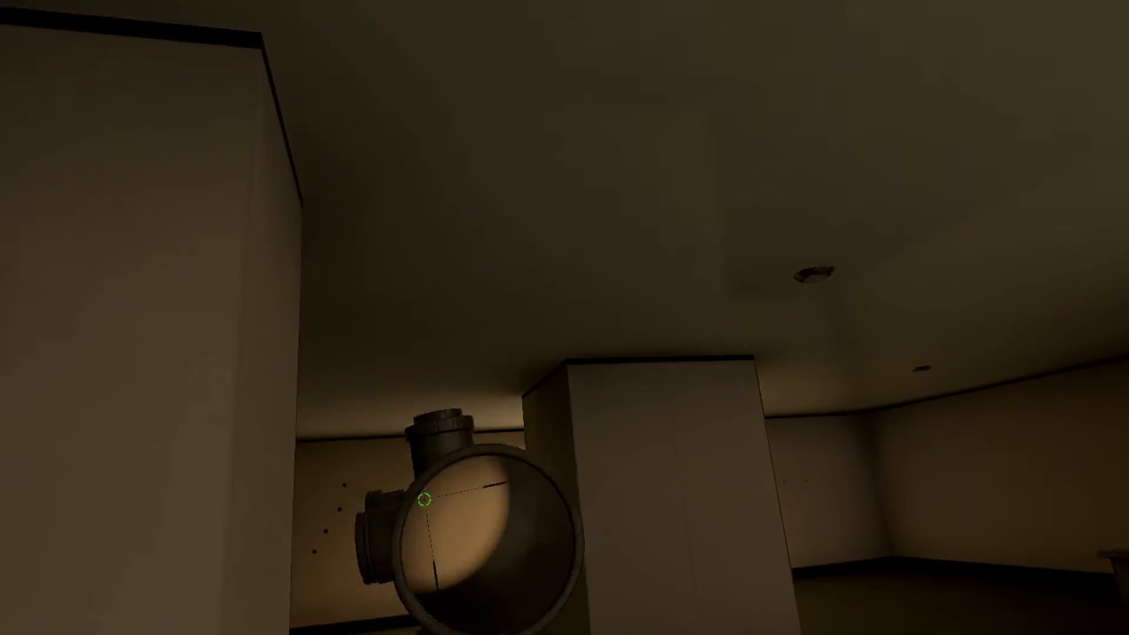
# - Reach the upstairs window and aim at the enemy soldier in the courtyard
pyautogui.click(427, 500)
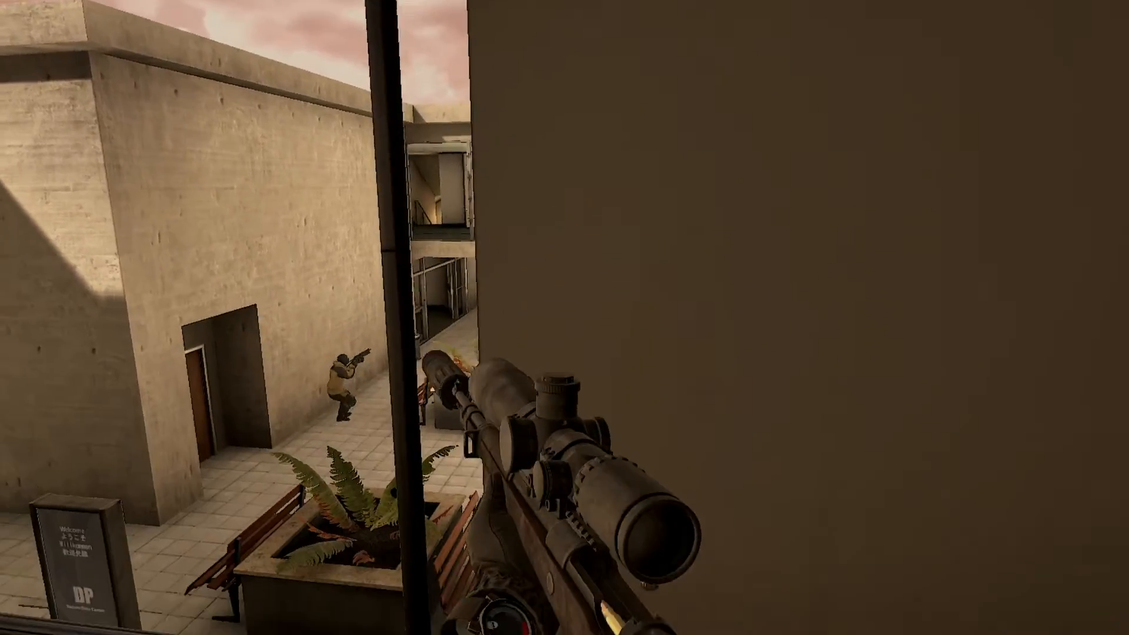
pyautogui.moveTo(565, 317)
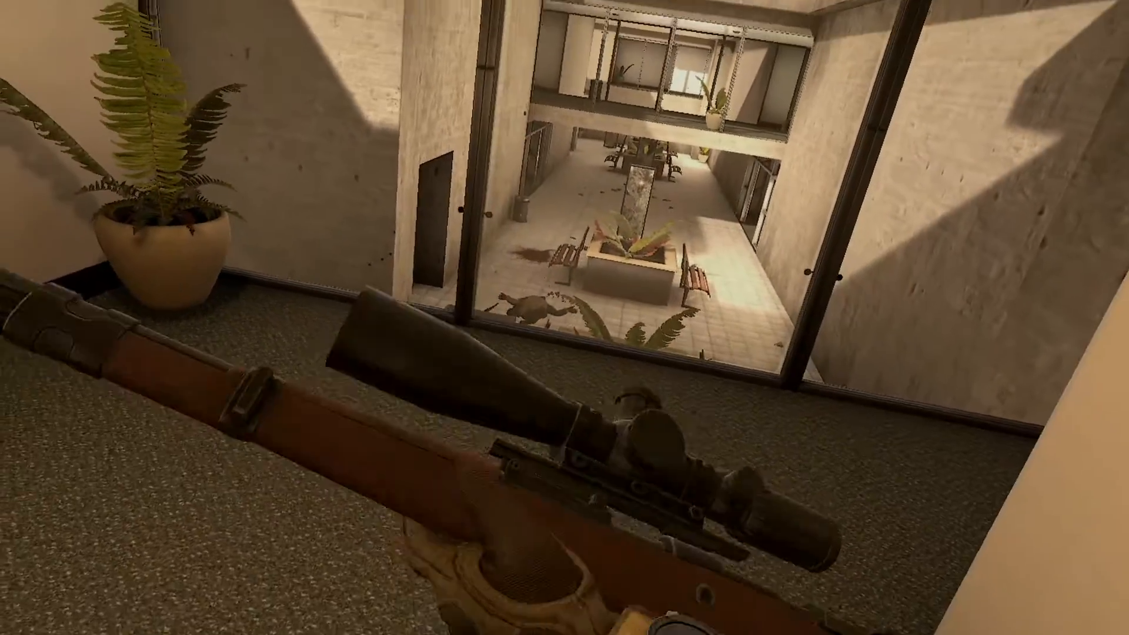